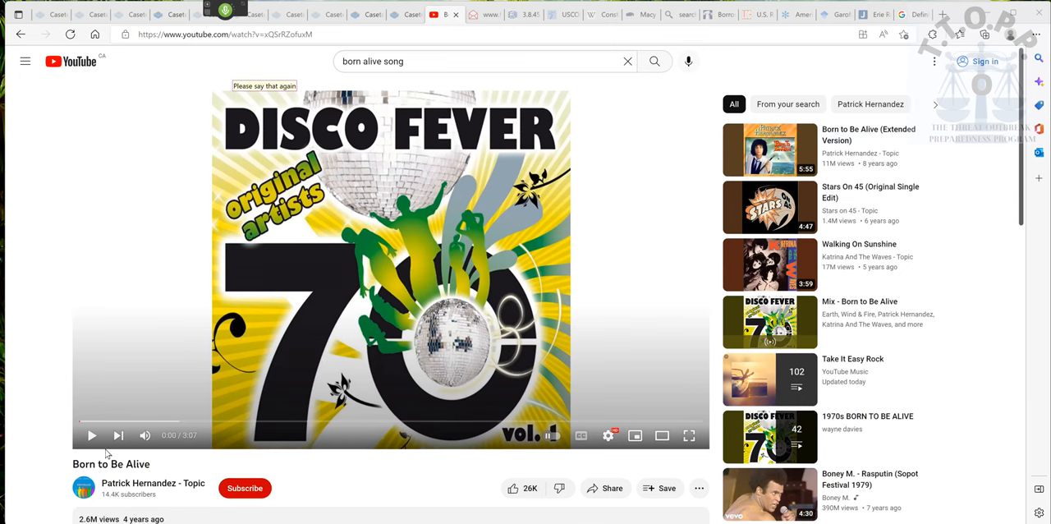
mouse_move(91, 436)
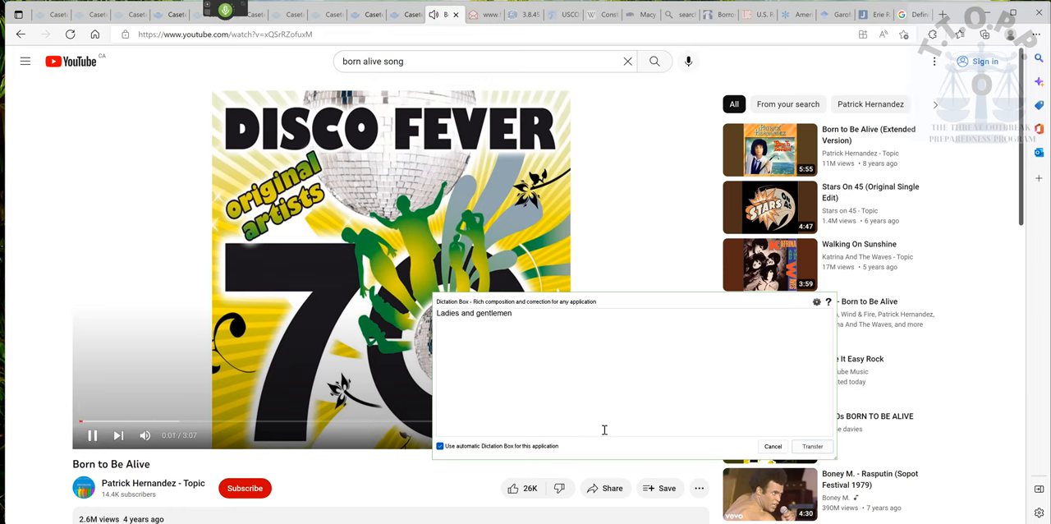
Step: Start 'Born to Be Alive' playing and dismiss the empty Dragon dictation box
click(774, 446)
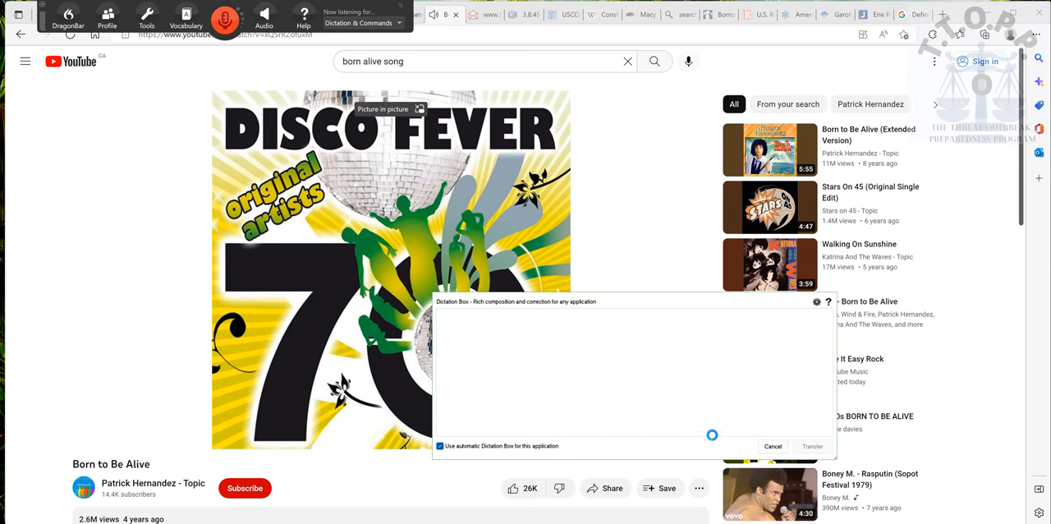
click(773, 446)
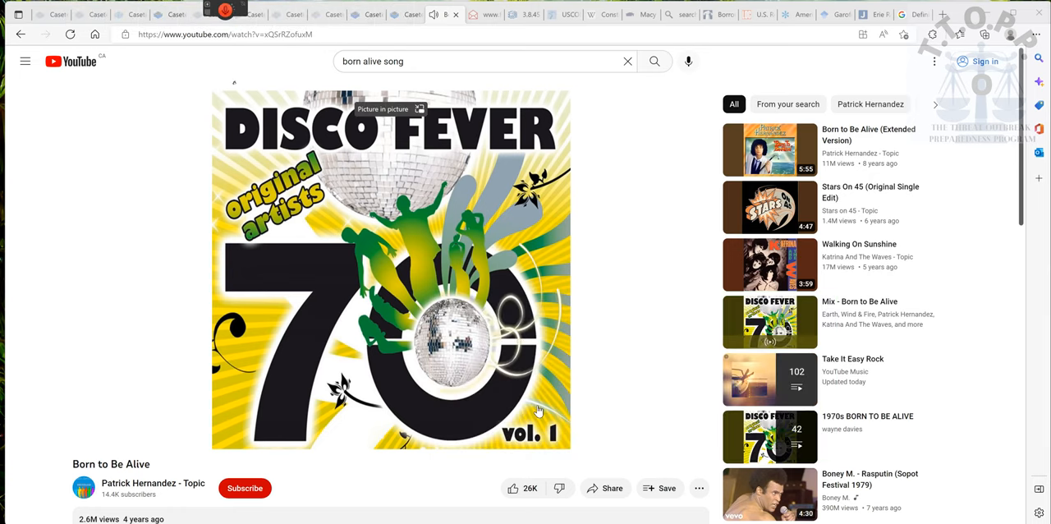
mouse_move(539, 409)
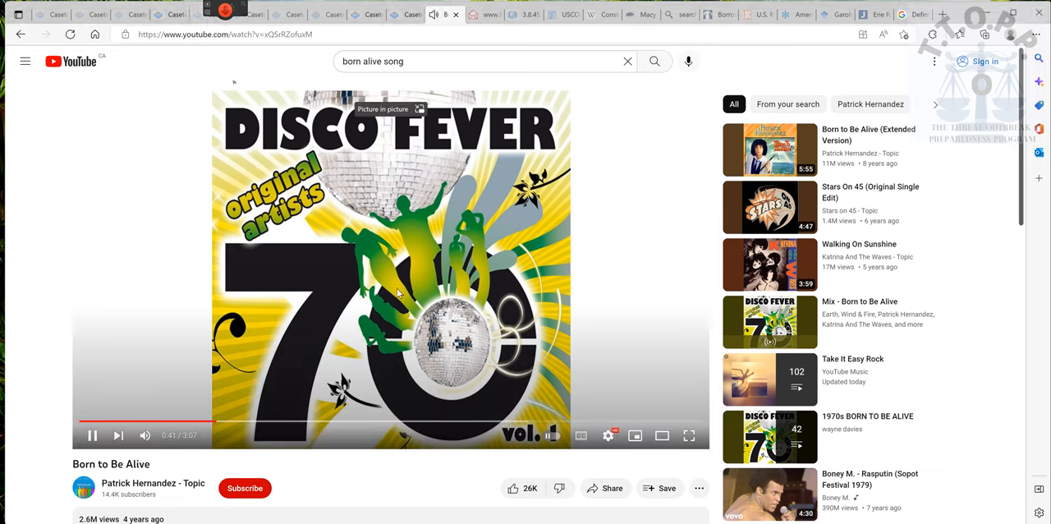
Step: Pause the 'Born to Be Alive' video at 0:41
click(92, 435)
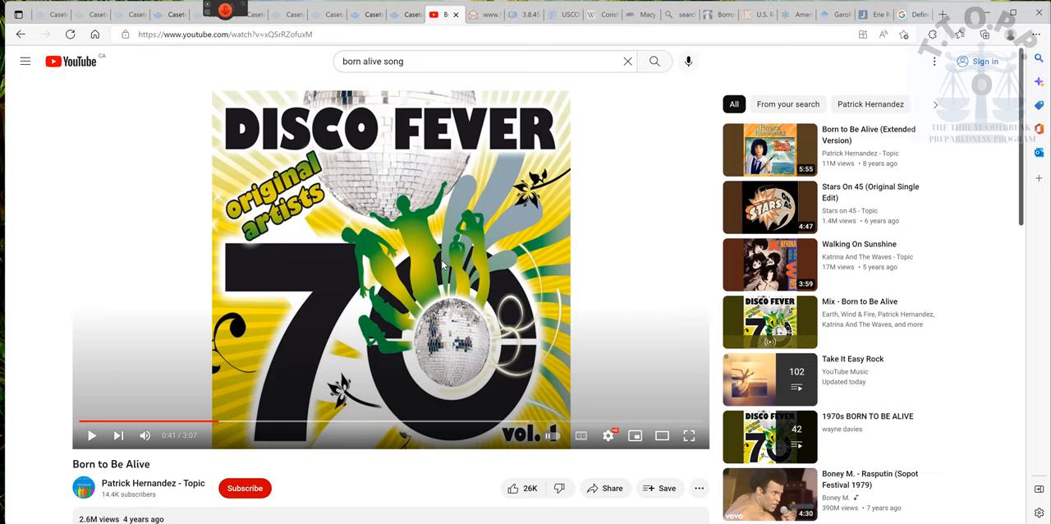
mouse_move(550, 241)
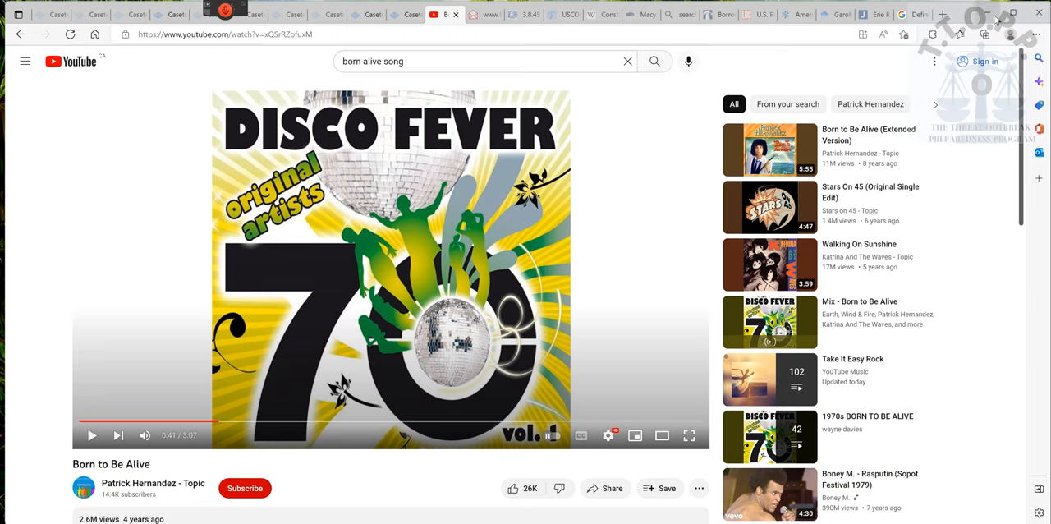
mouse_move(998, 17)
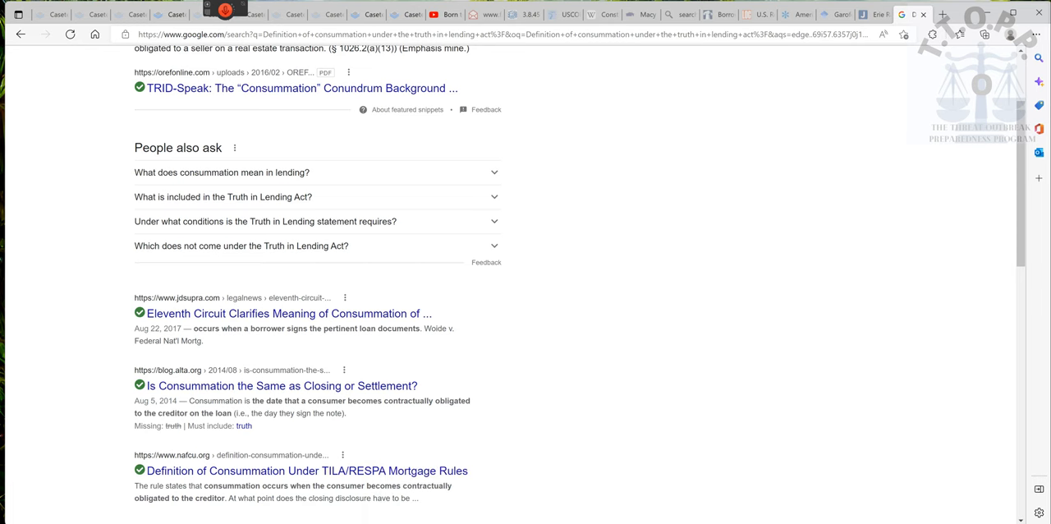
mouse_move(371, 331)
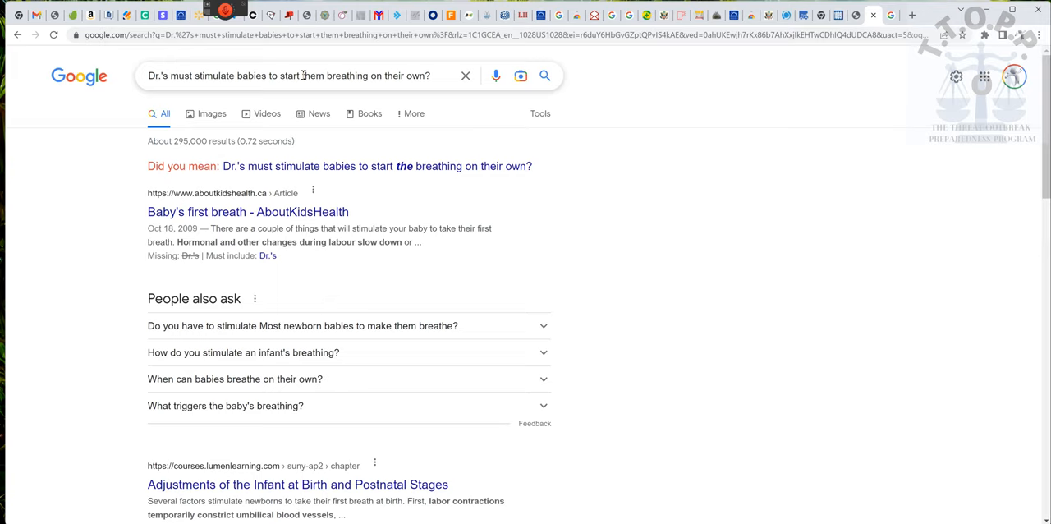
mouse_move(445, 334)
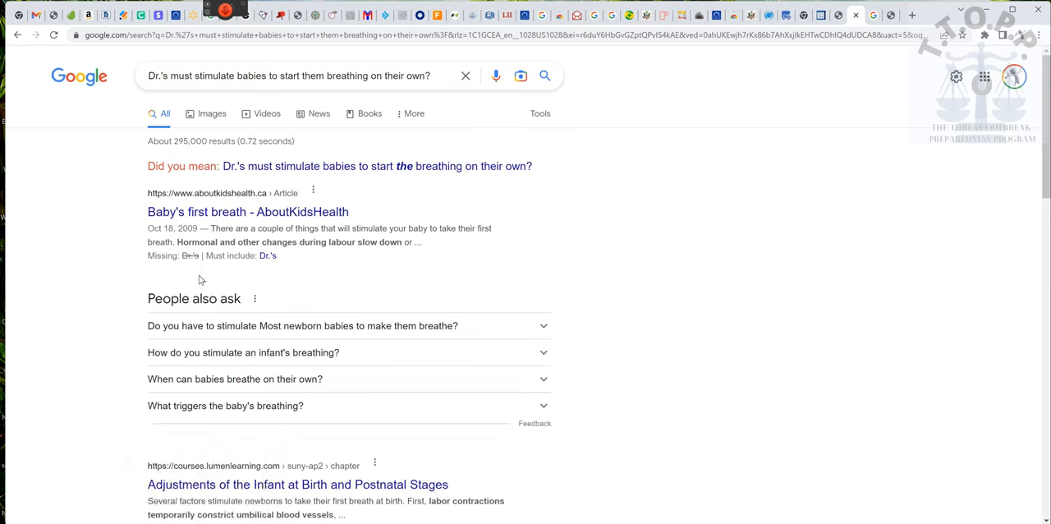
mouse_move(460, 244)
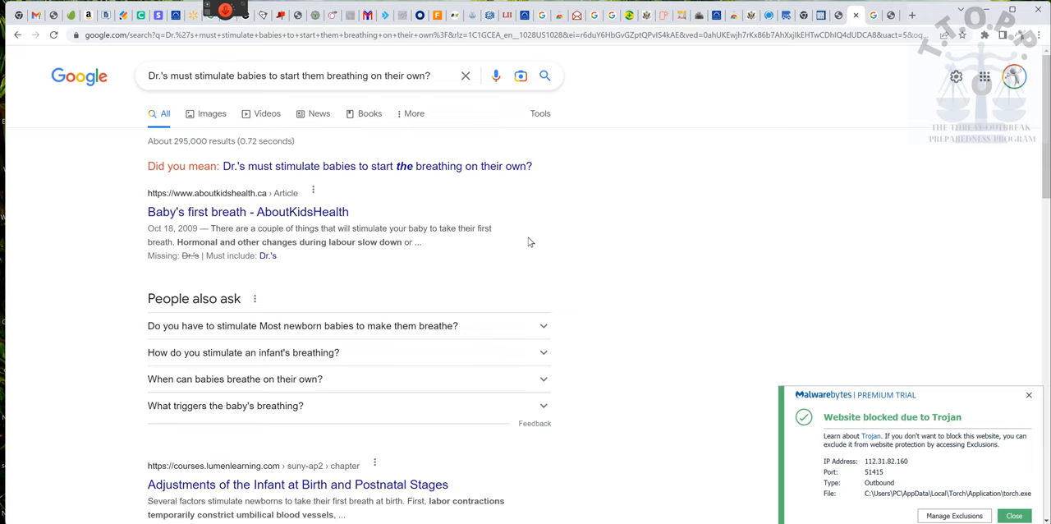
Step: Close the Malwarebytes 'Website blocked due to Trojan' notification
click(1029, 394)
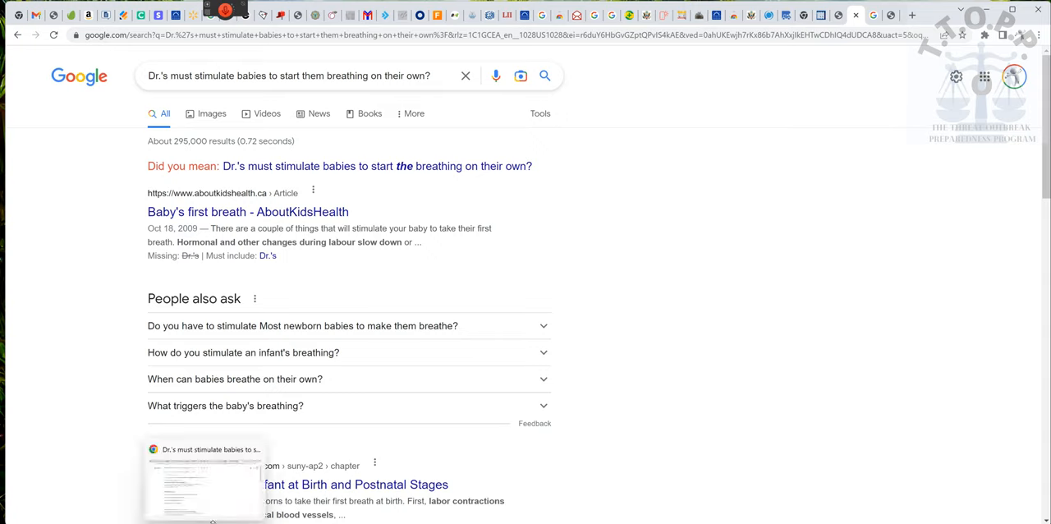
mouse_move(566, 495)
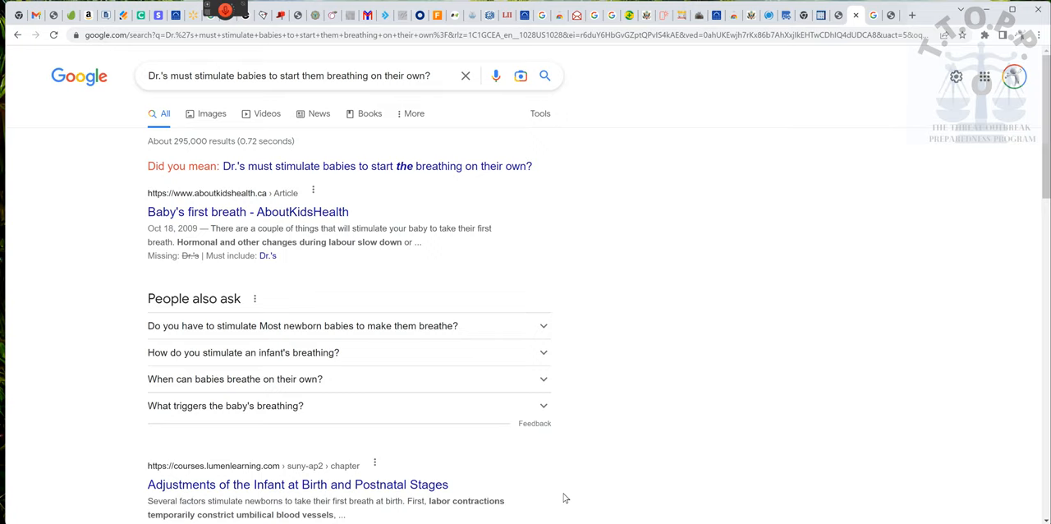
mouse_move(236, 495)
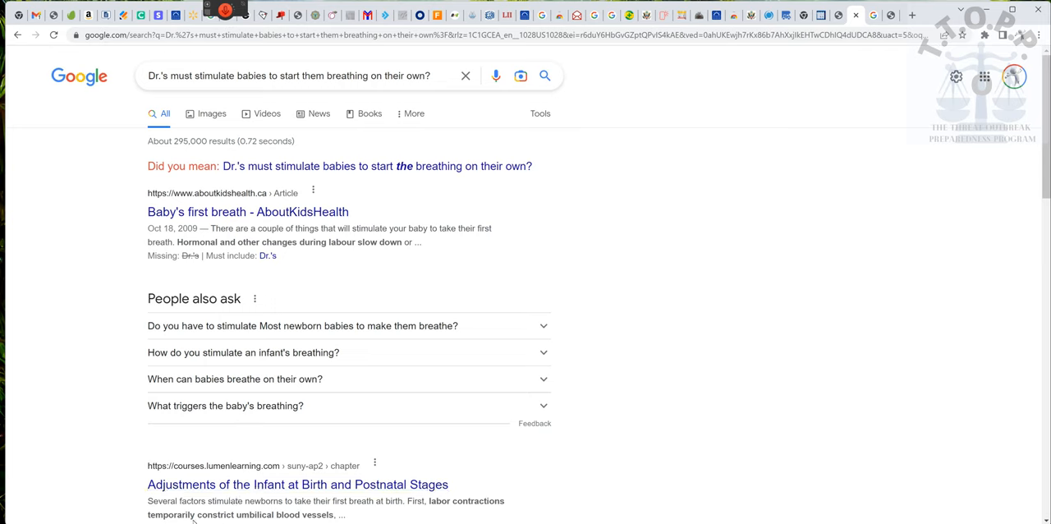
mouse_move(257, 517)
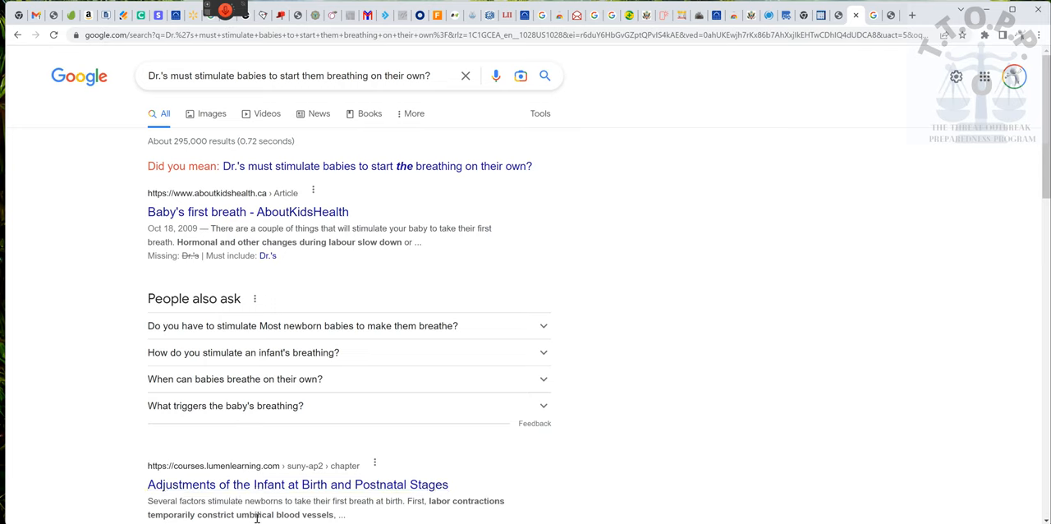
mouse_move(504, 511)
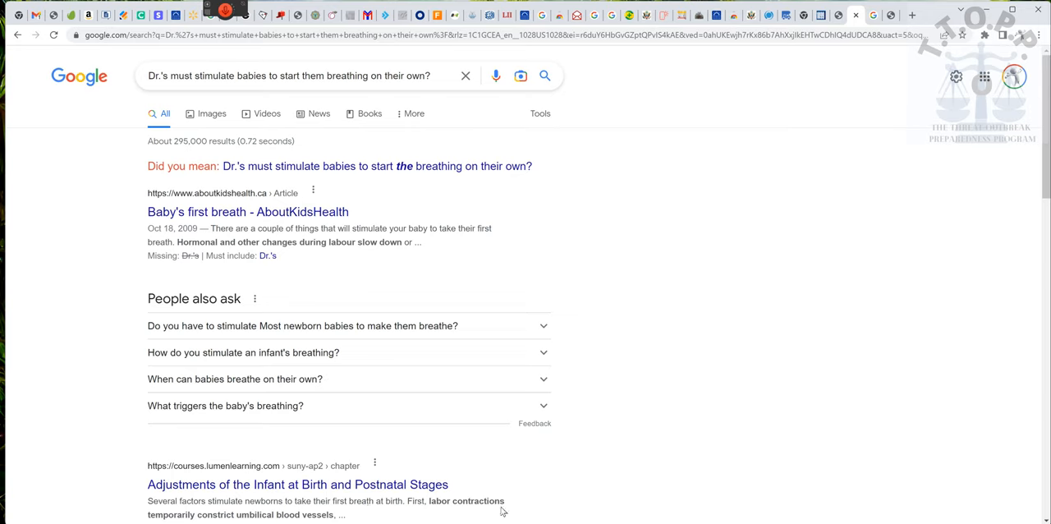
mouse_move(882, 54)
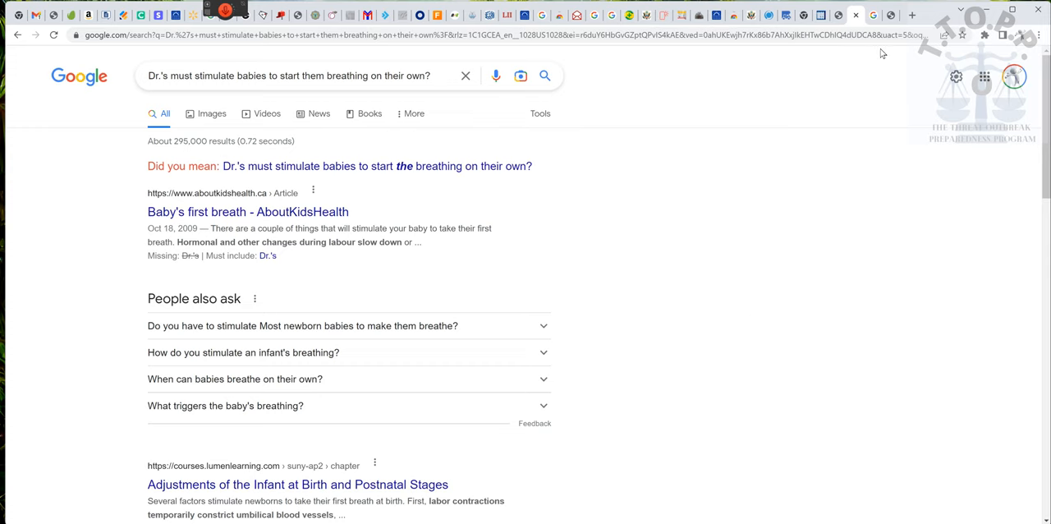
mouse_move(879, 54)
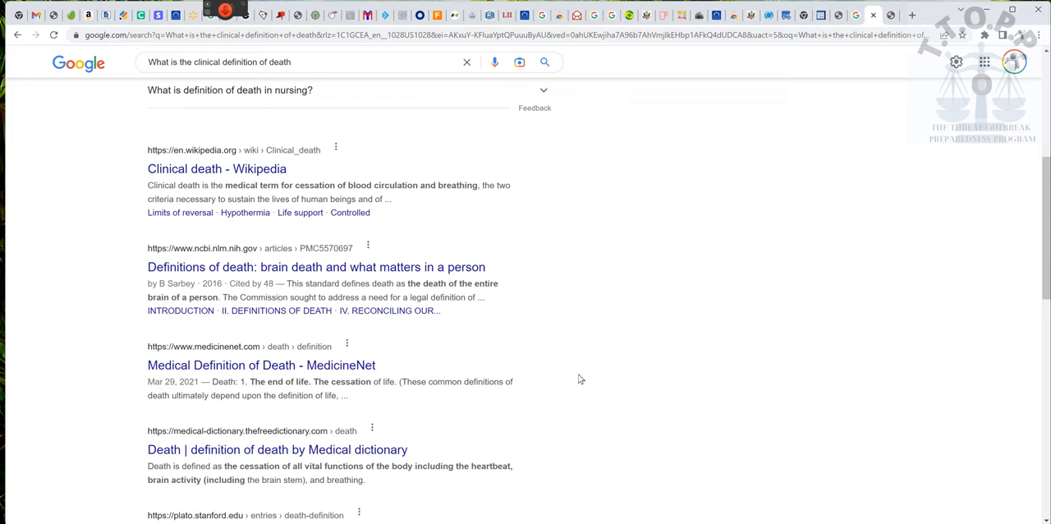
mouse_move(214, 202)
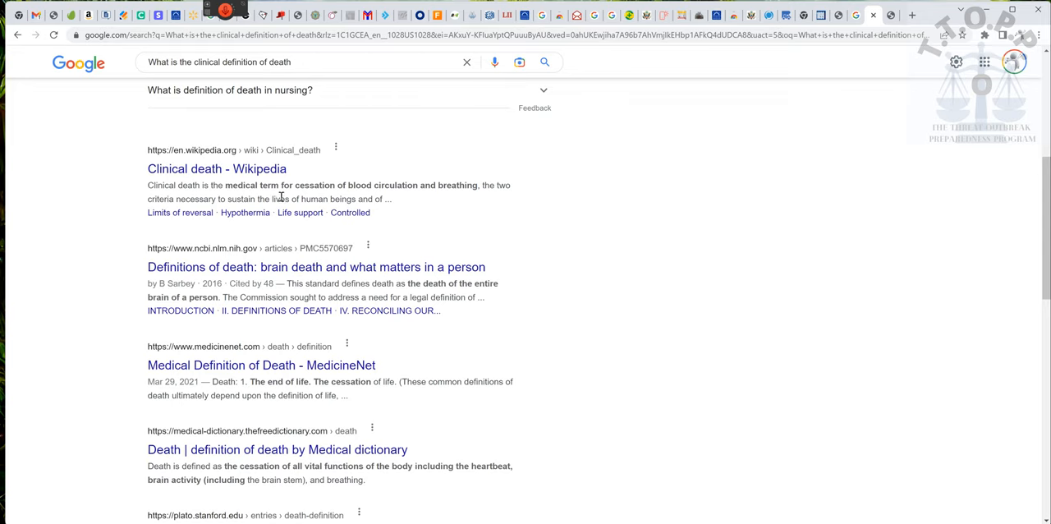
mouse_move(550, 229)
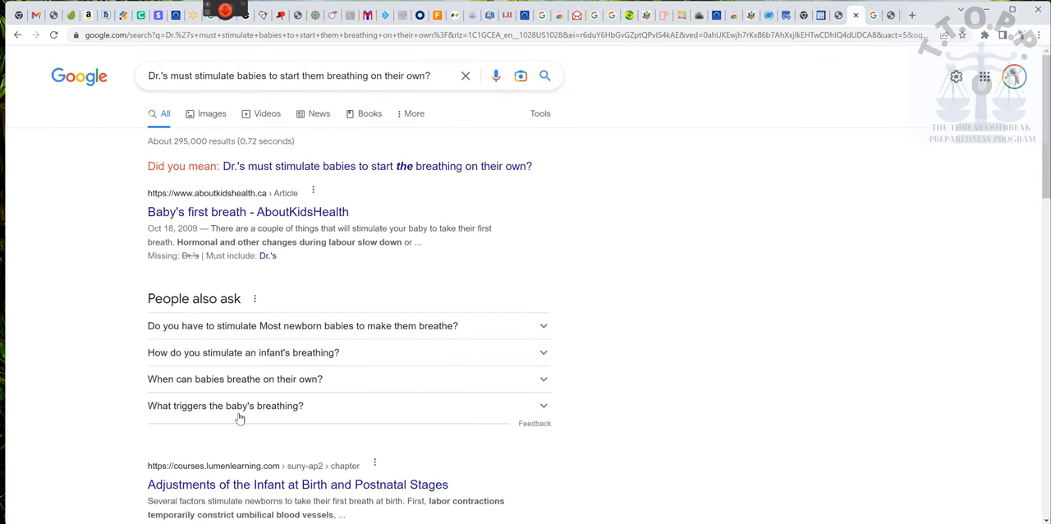
mouse_move(539, 498)
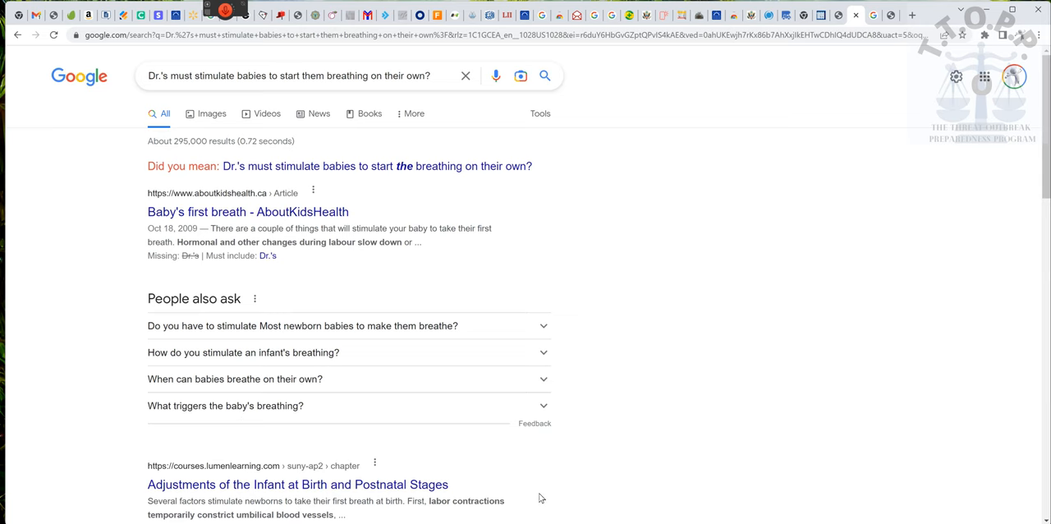
scroll(down, 3)
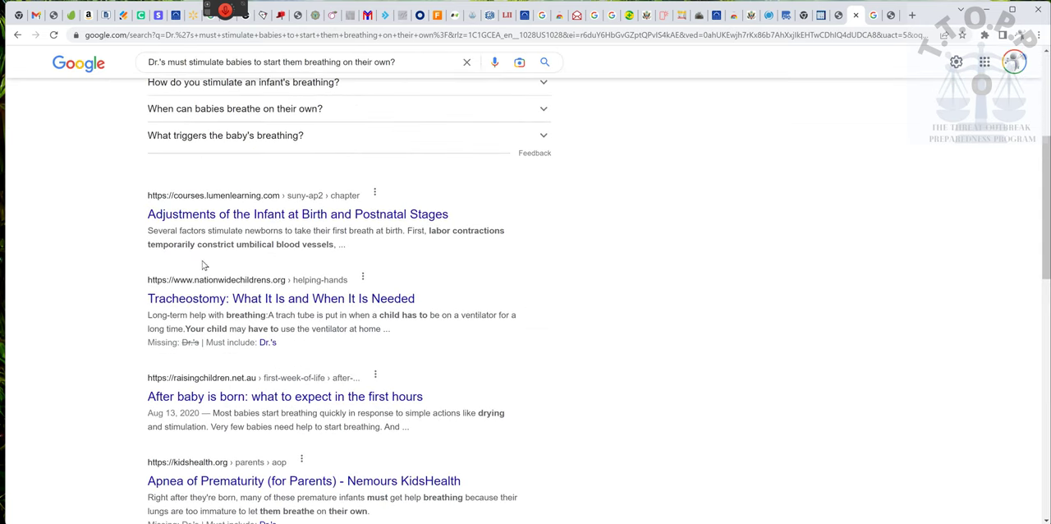
mouse_move(286, 249)
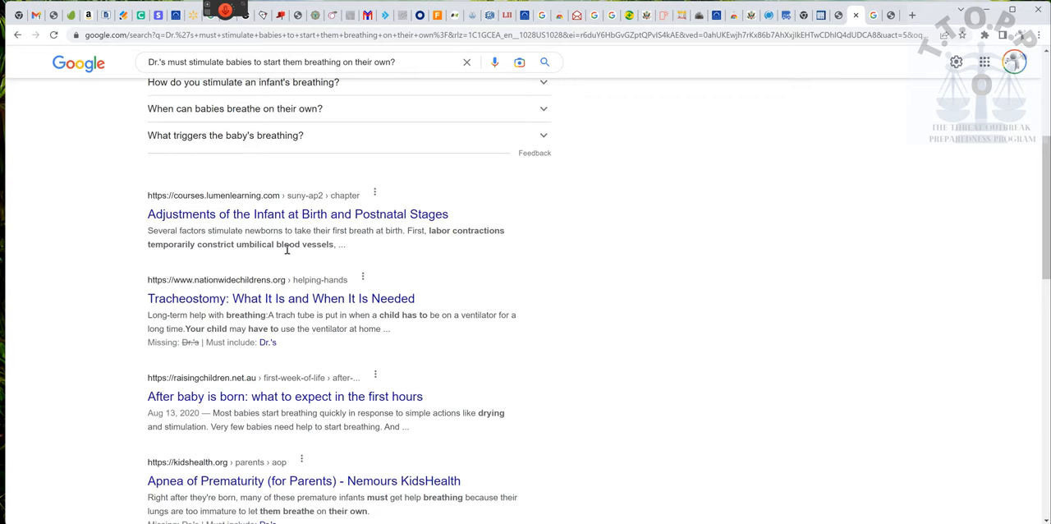
mouse_move(339, 254)
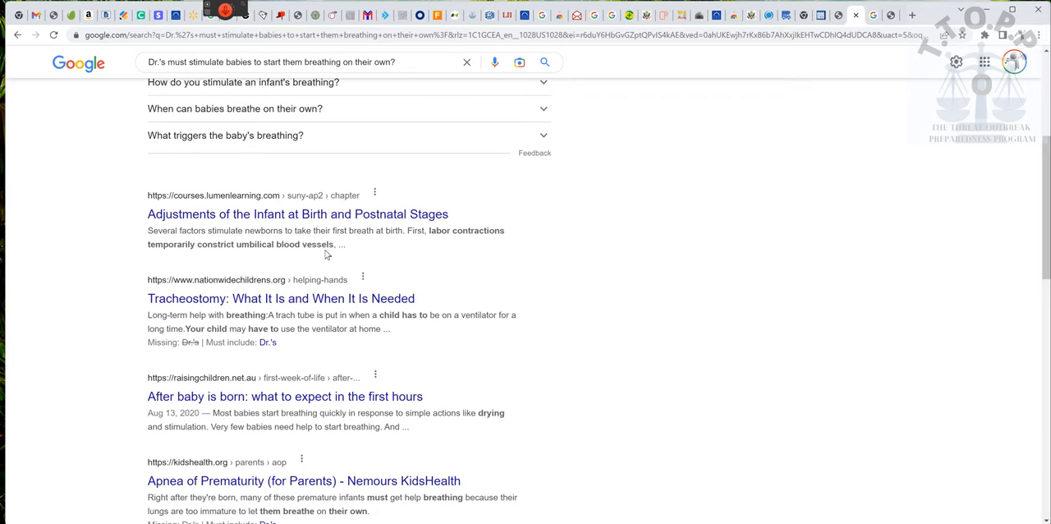
mouse_move(339, 258)
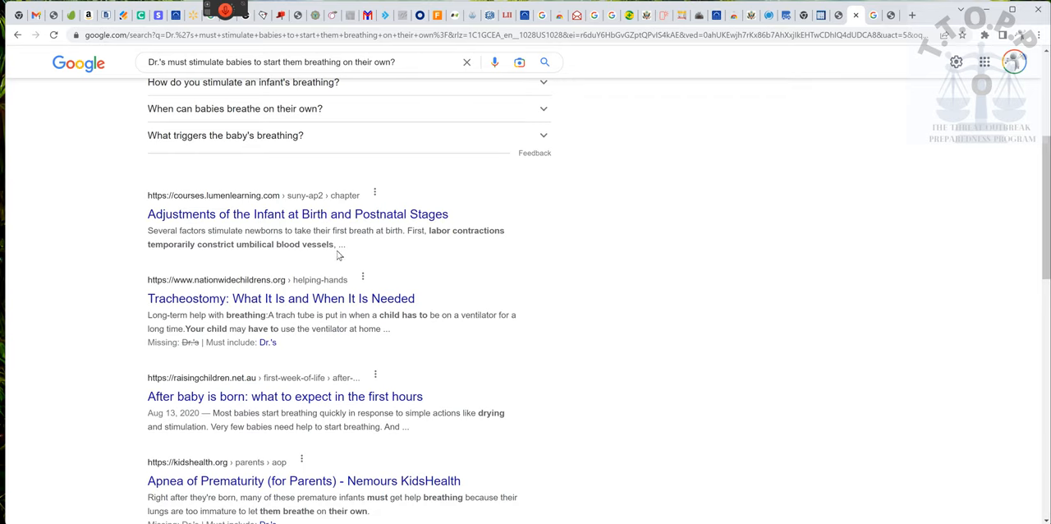
mouse_move(419, 242)
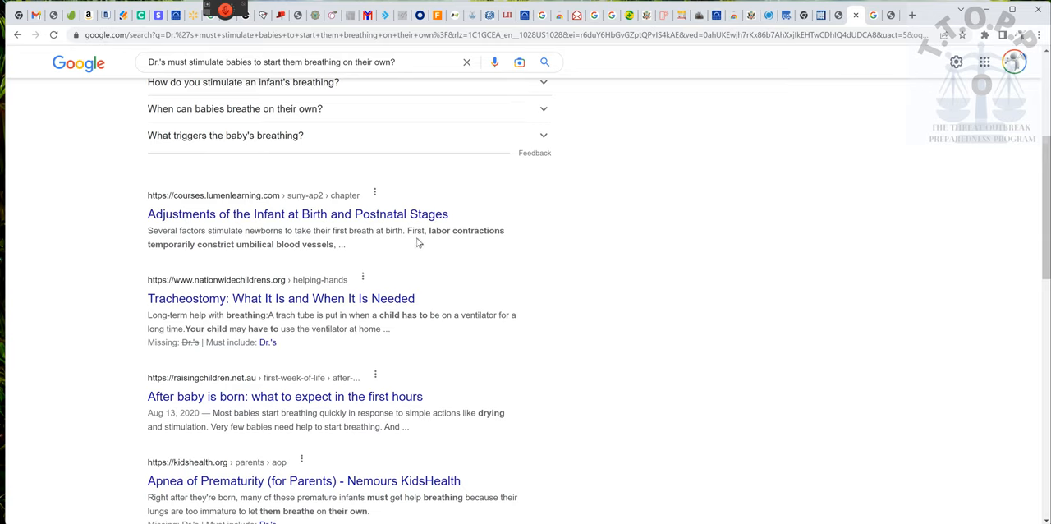
mouse_move(199, 318)
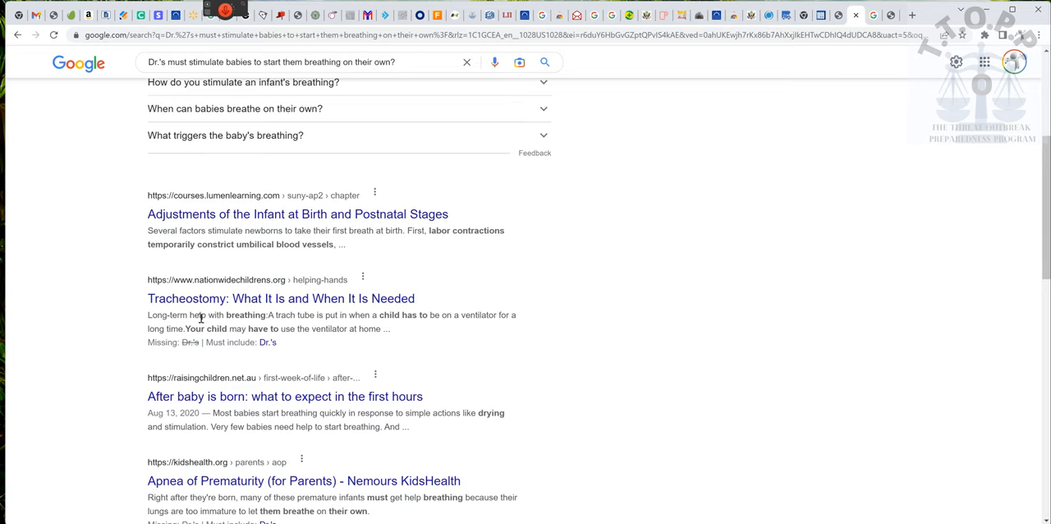
mouse_move(196, 329)
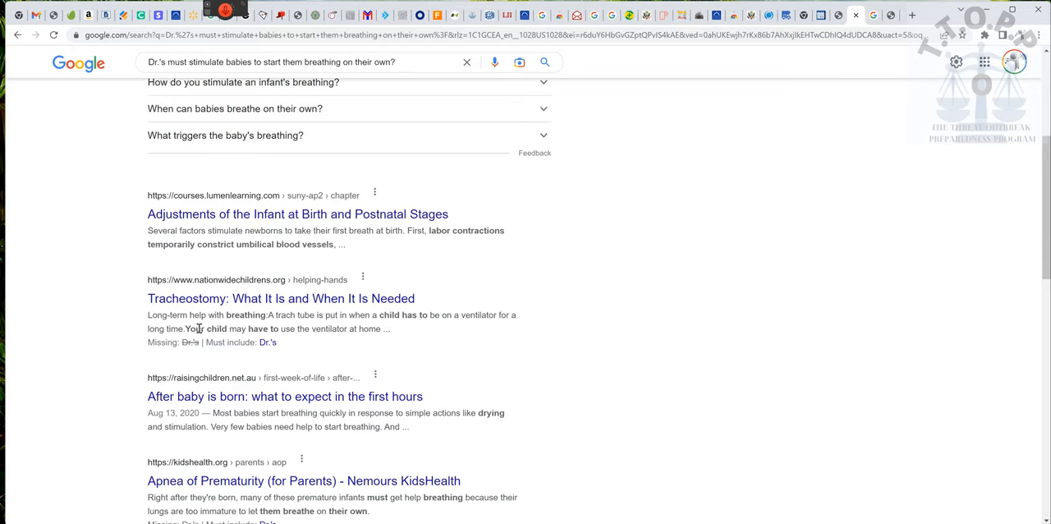
mouse_move(411, 330)
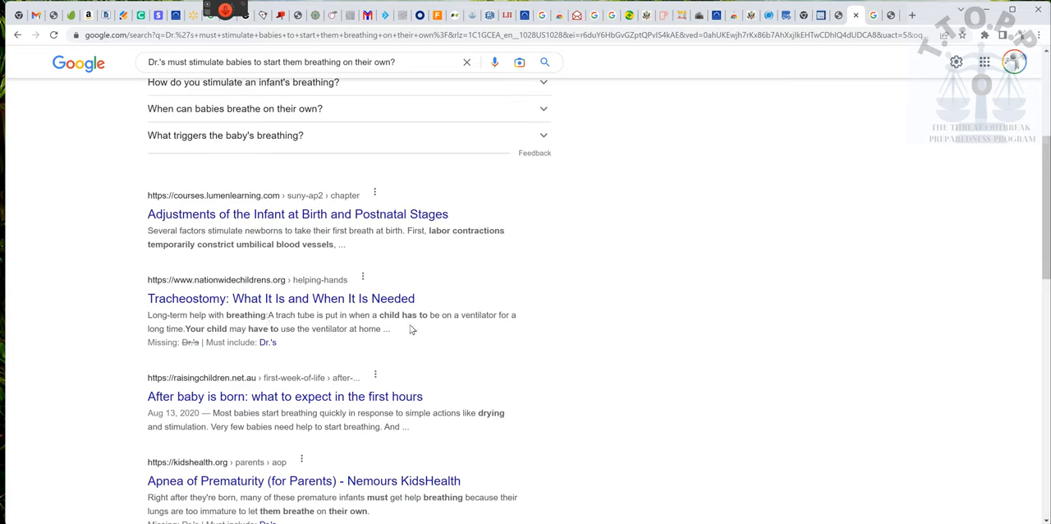
mouse_move(804, 170)
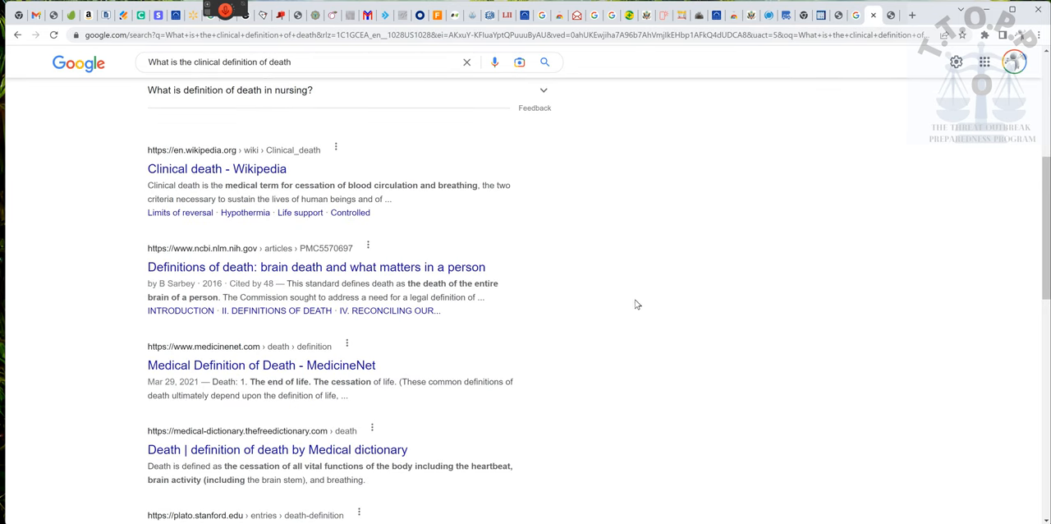
mouse_move(627, 346)
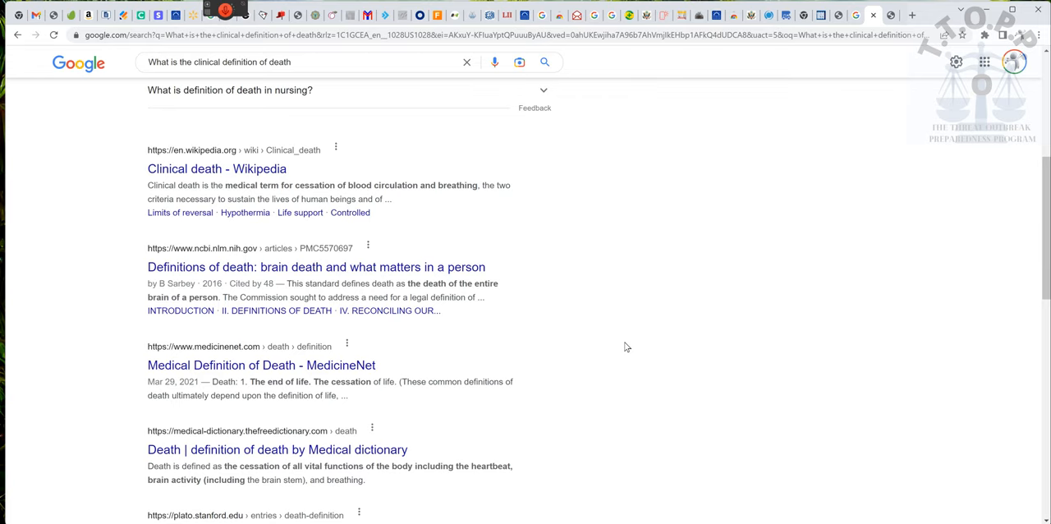
mouse_move(615, 323)
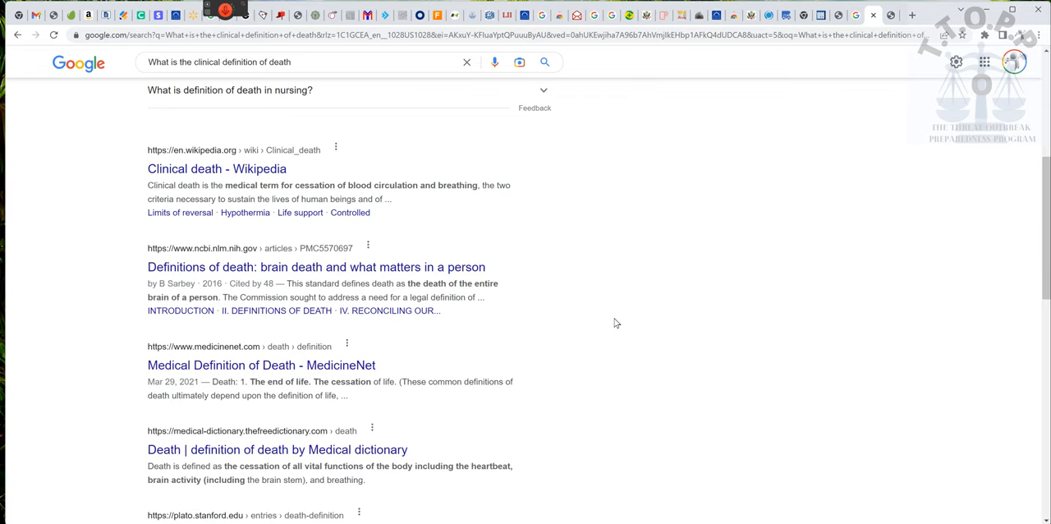
mouse_move(164, 195)
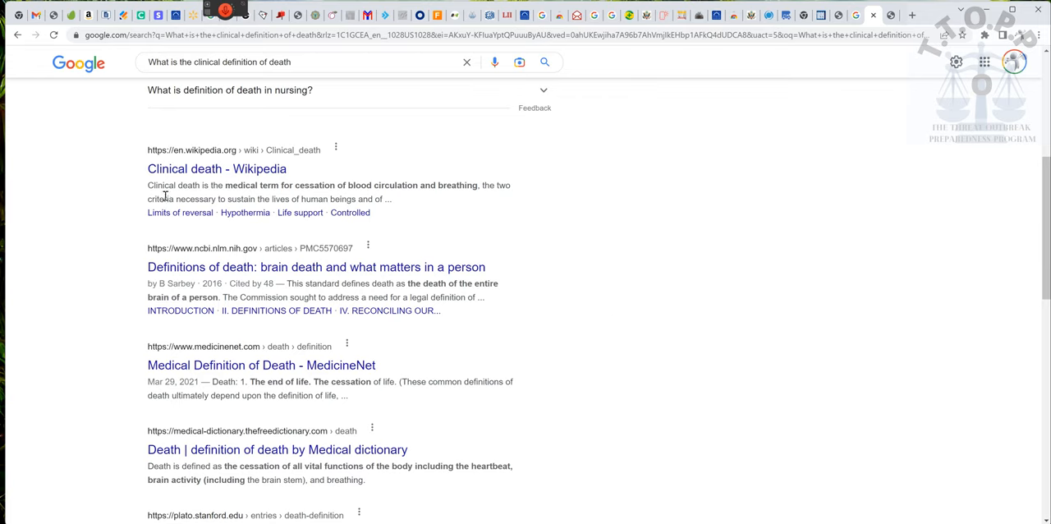
mouse_move(372, 188)
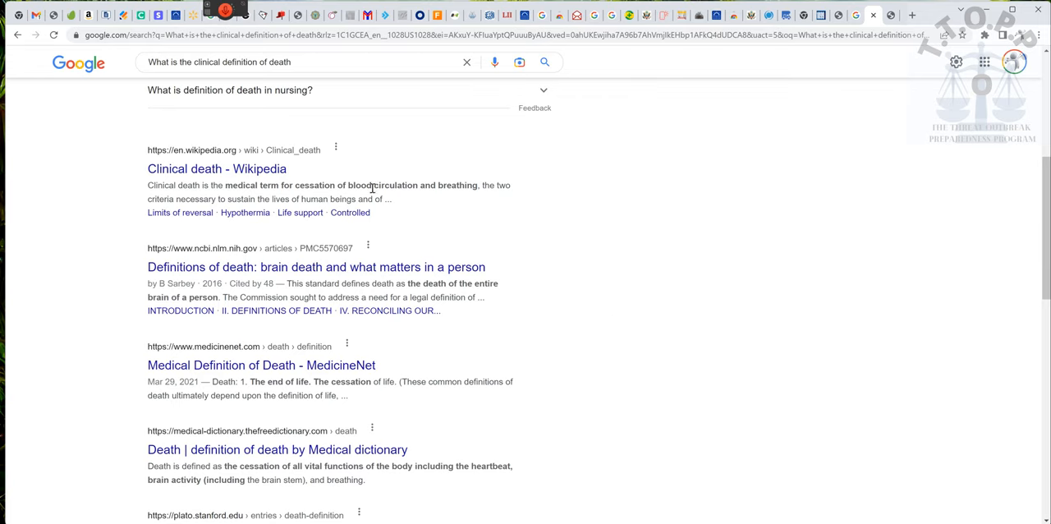
mouse_move(267, 287)
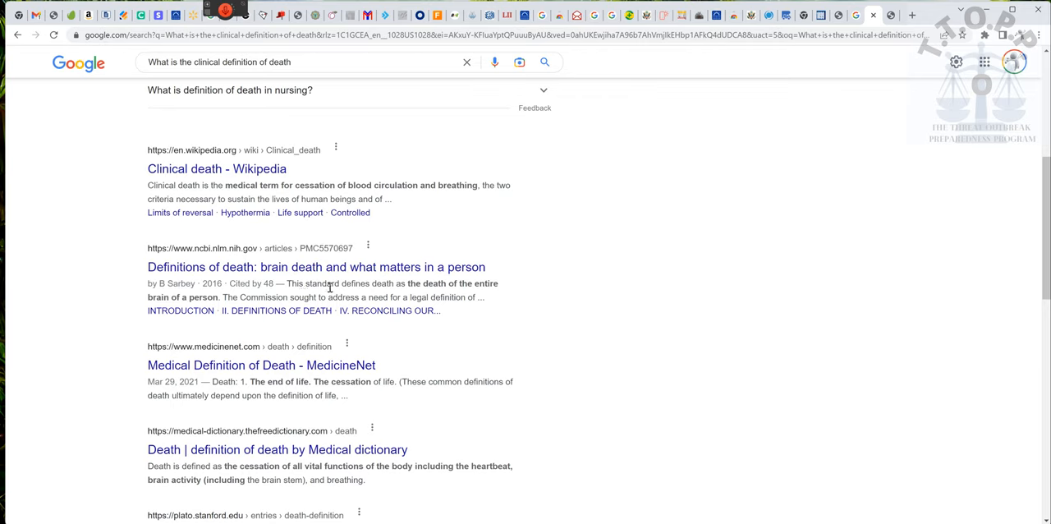
mouse_move(410, 286)
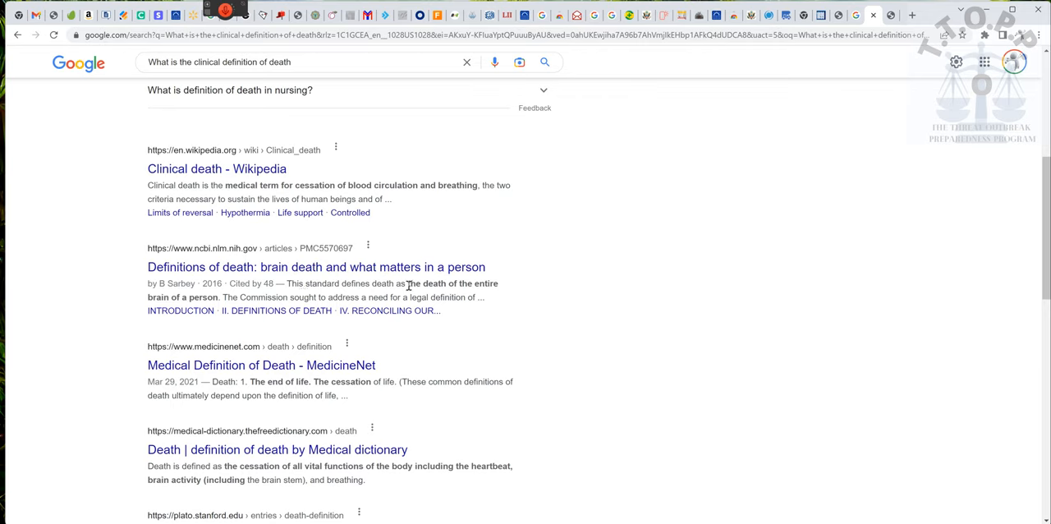
mouse_move(157, 311)
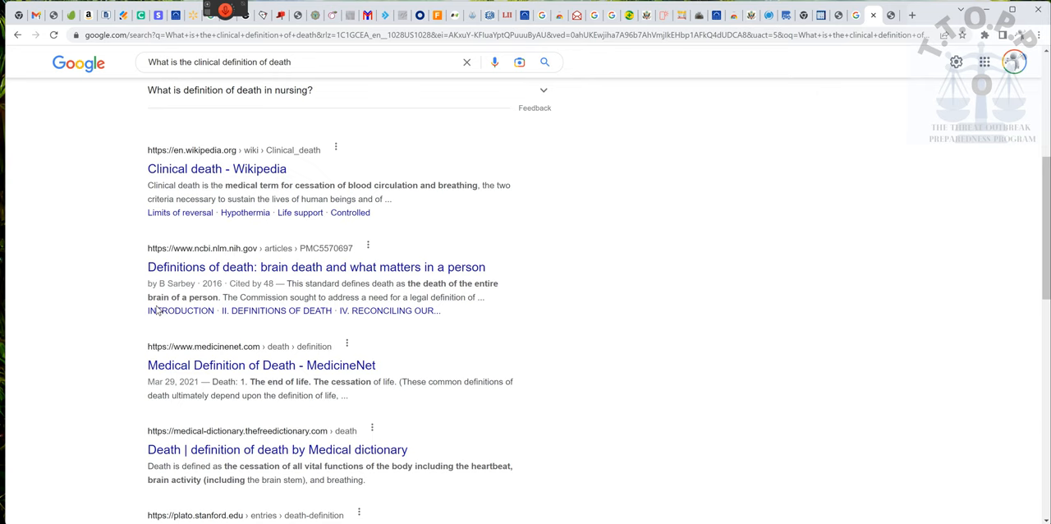
scroll(down, 3)
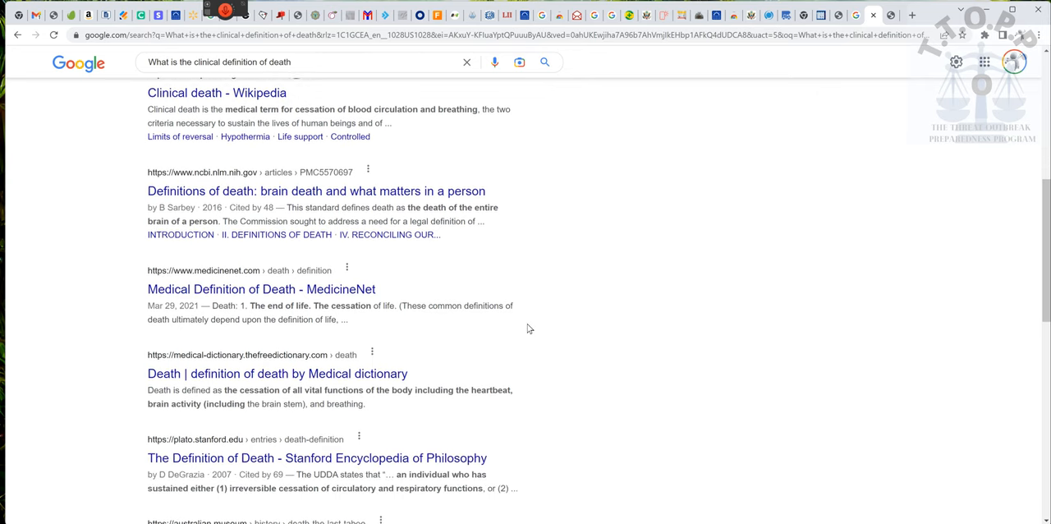
scroll(down, 3)
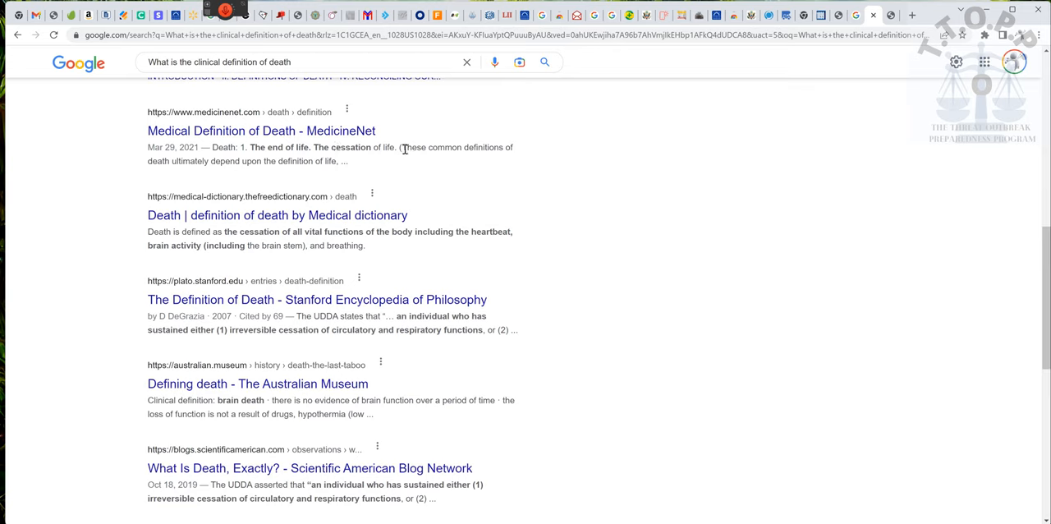
mouse_move(161, 174)
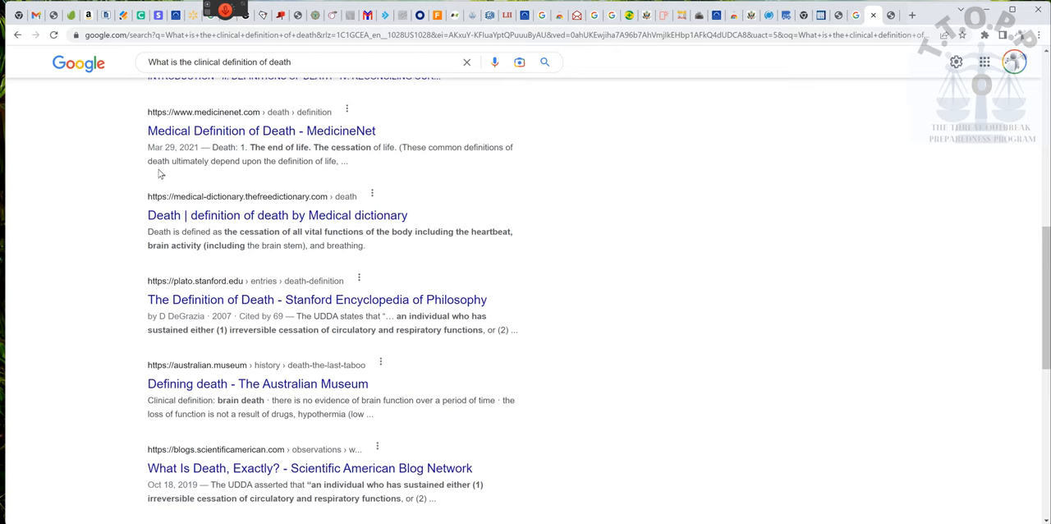
mouse_move(273, 164)
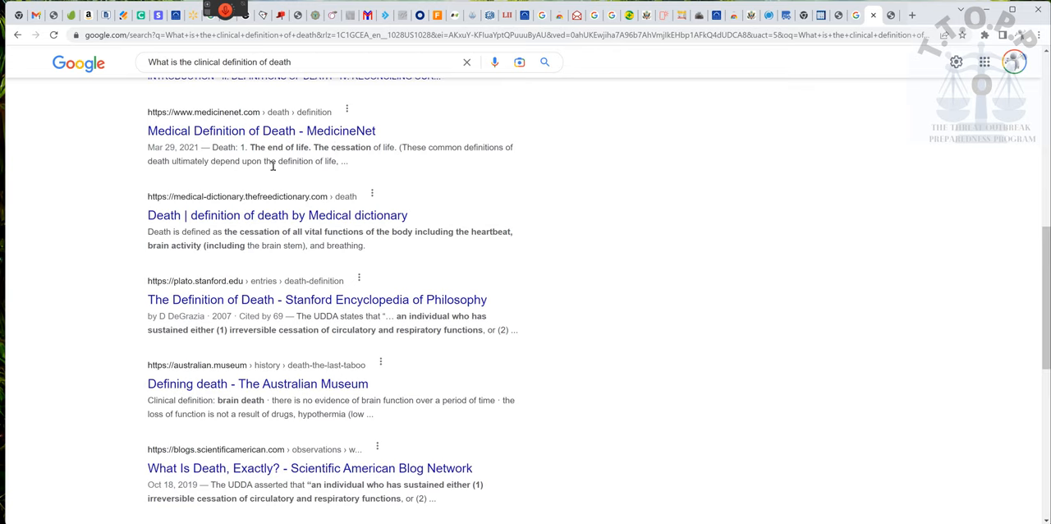
mouse_move(386, 169)
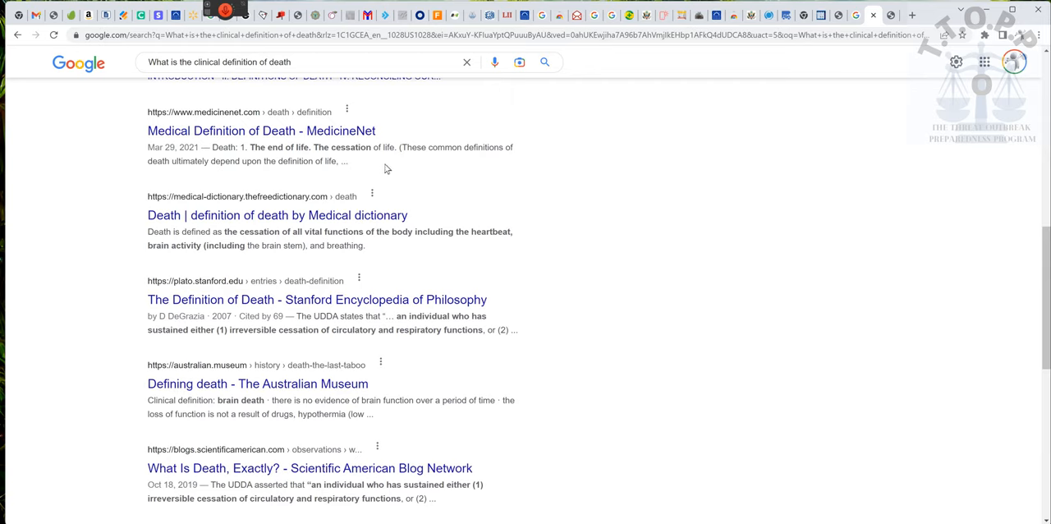
mouse_move(301, 141)
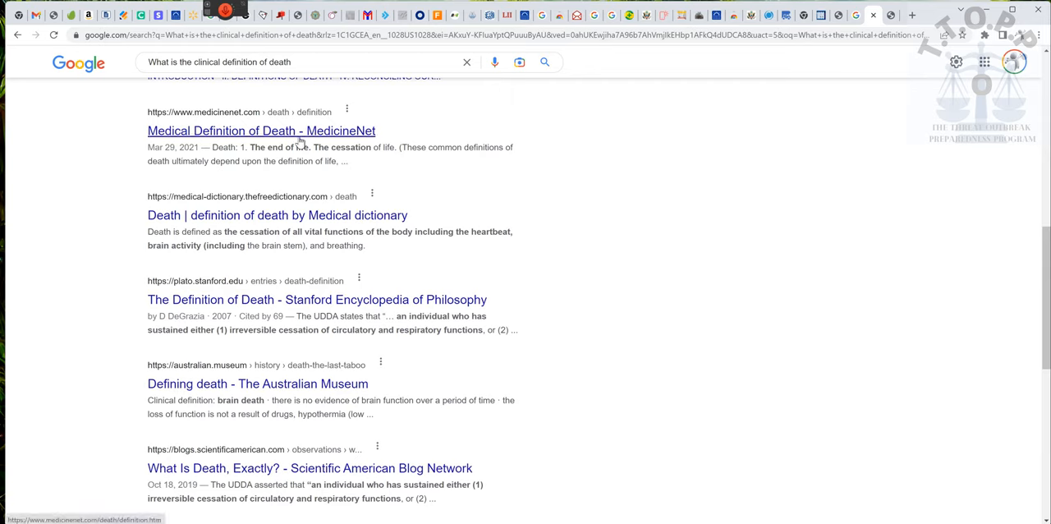
Step: Open the 'Medical Definition of Death - MedicineNet' search result
click(261, 131)
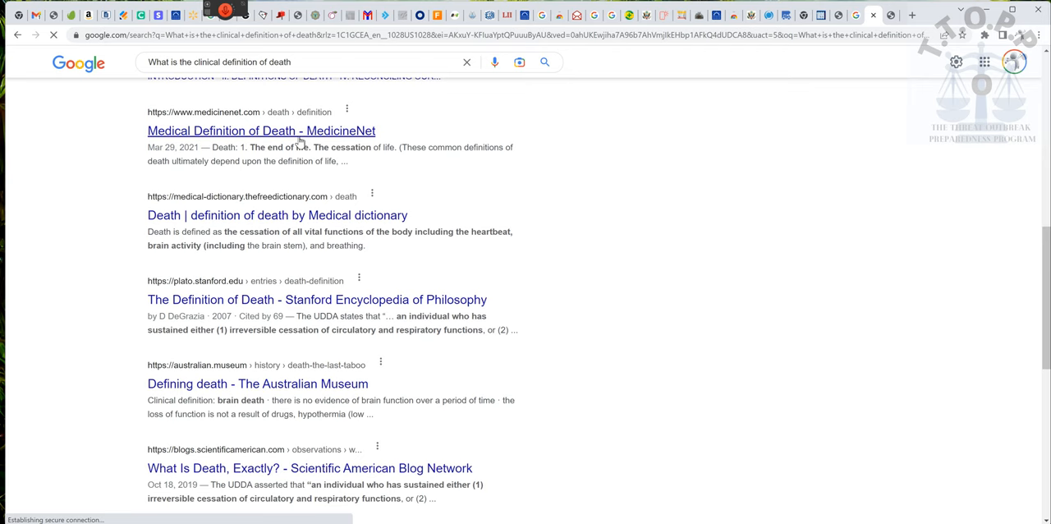
click(261, 131)
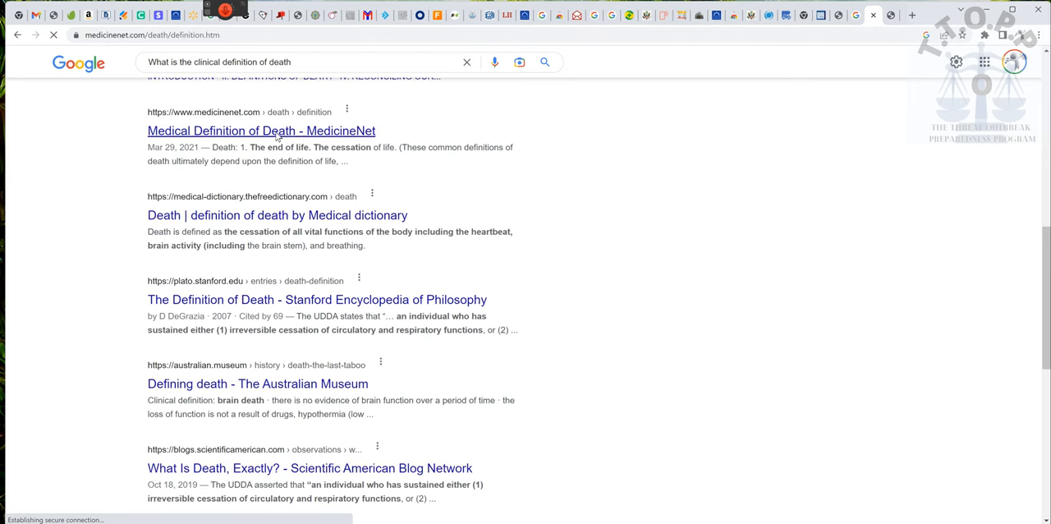
click(260, 131)
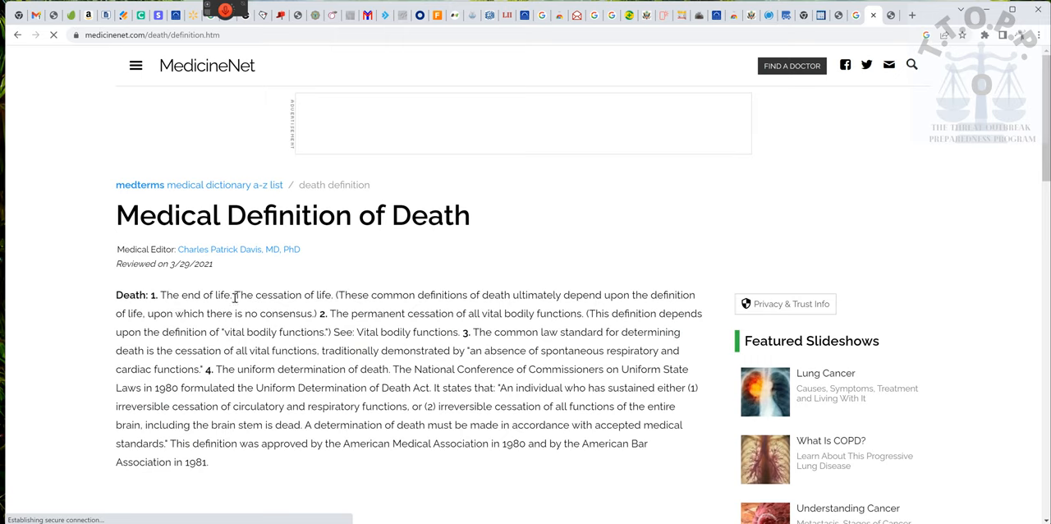
mouse_move(439, 302)
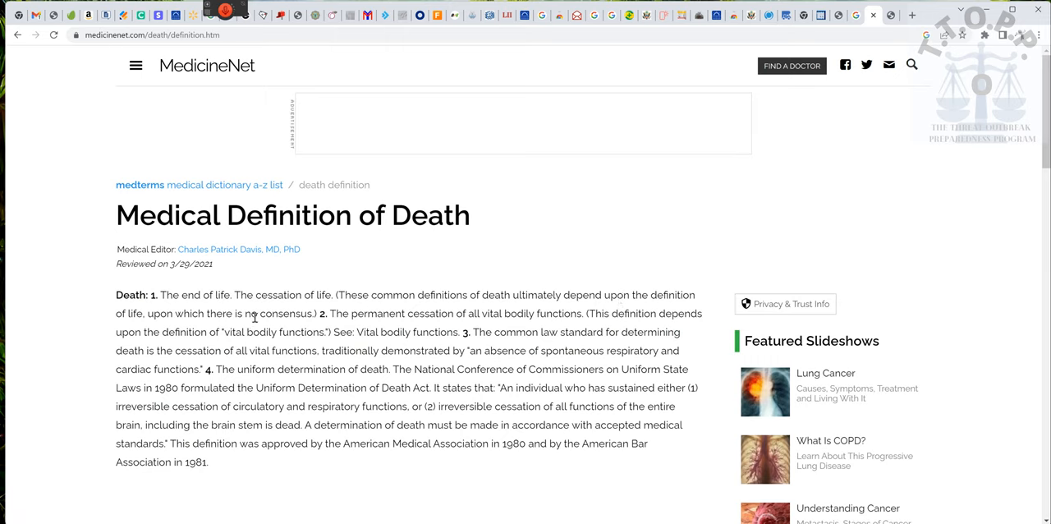
mouse_move(258, 319)
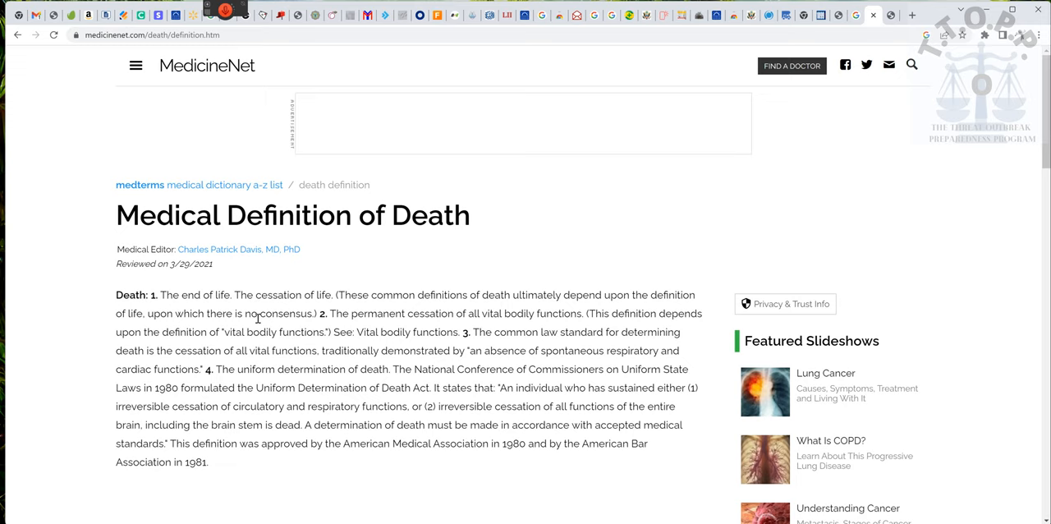
mouse_move(389, 326)
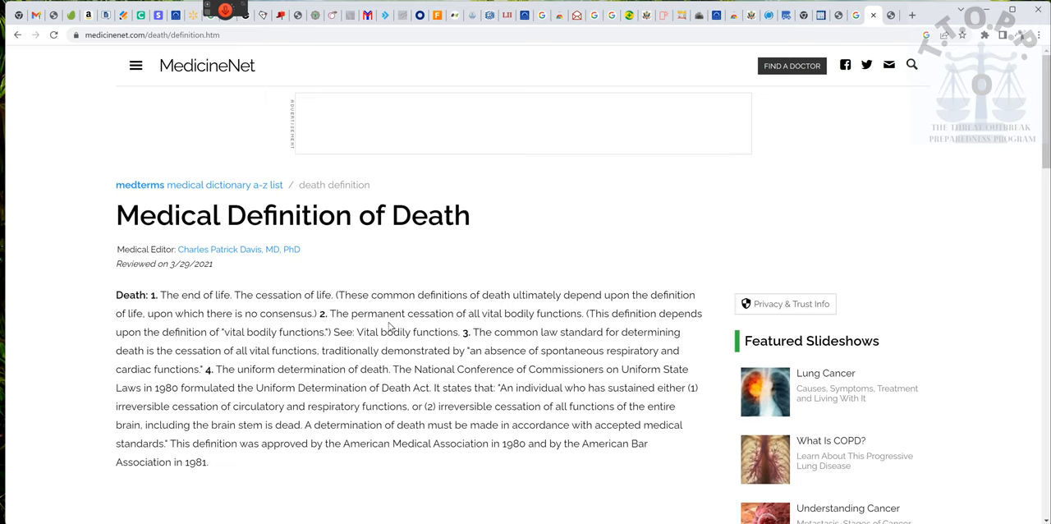
mouse_move(570, 317)
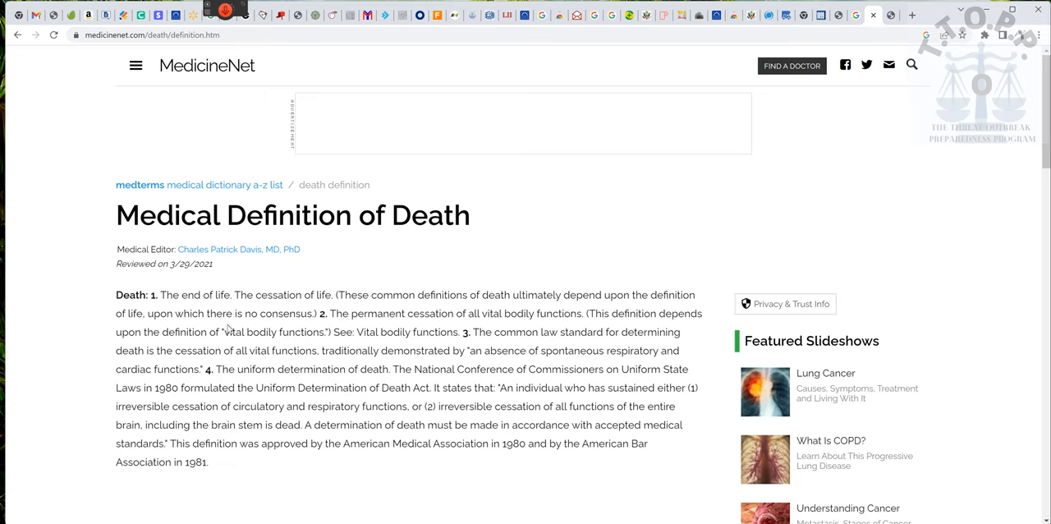
mouse_move(261, 335)
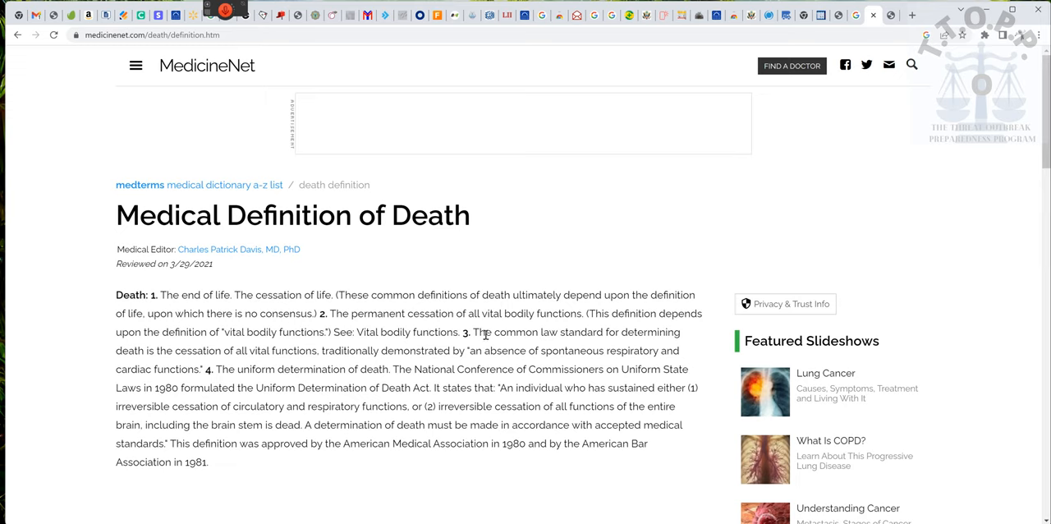
mouse_move(135, 364)
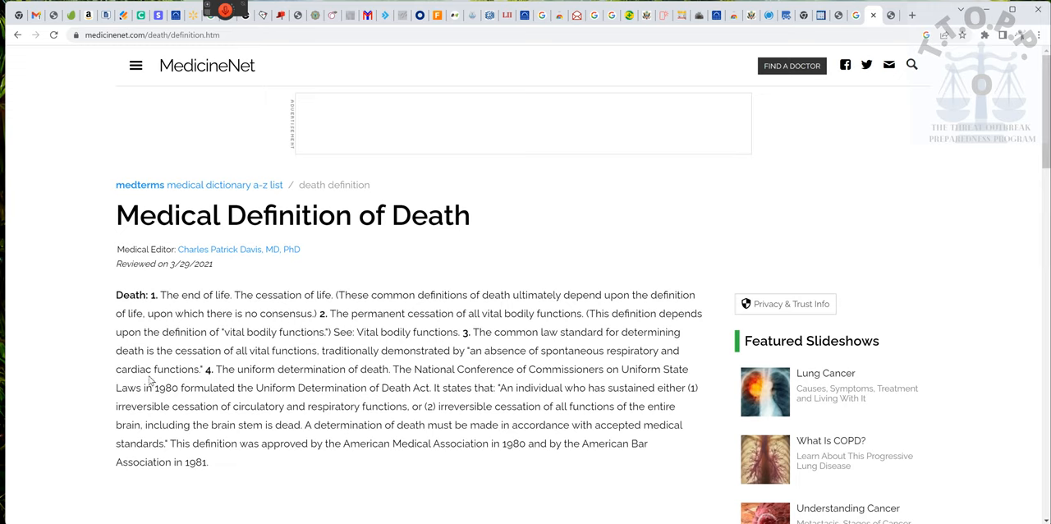
mouse_move(210, 386)
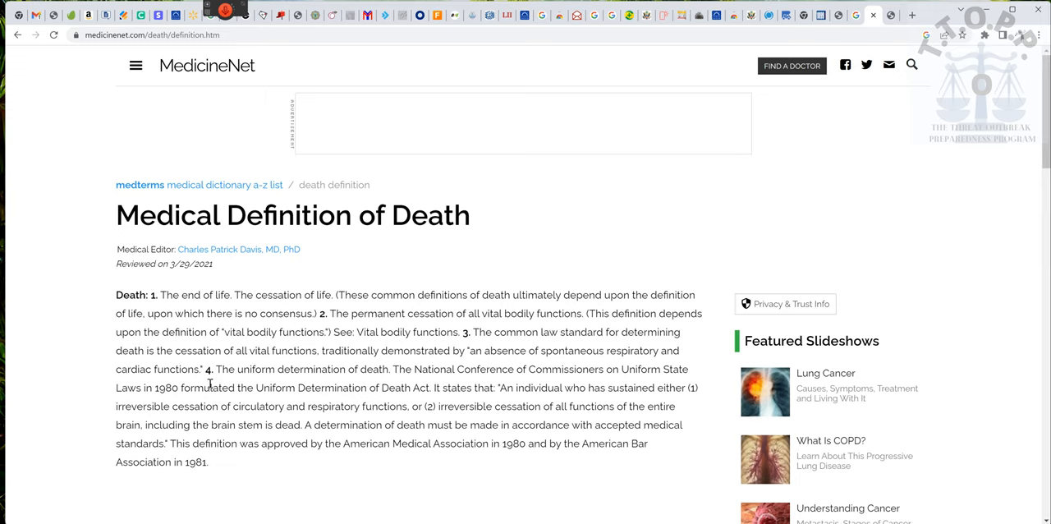
mouse_move(305, 374)
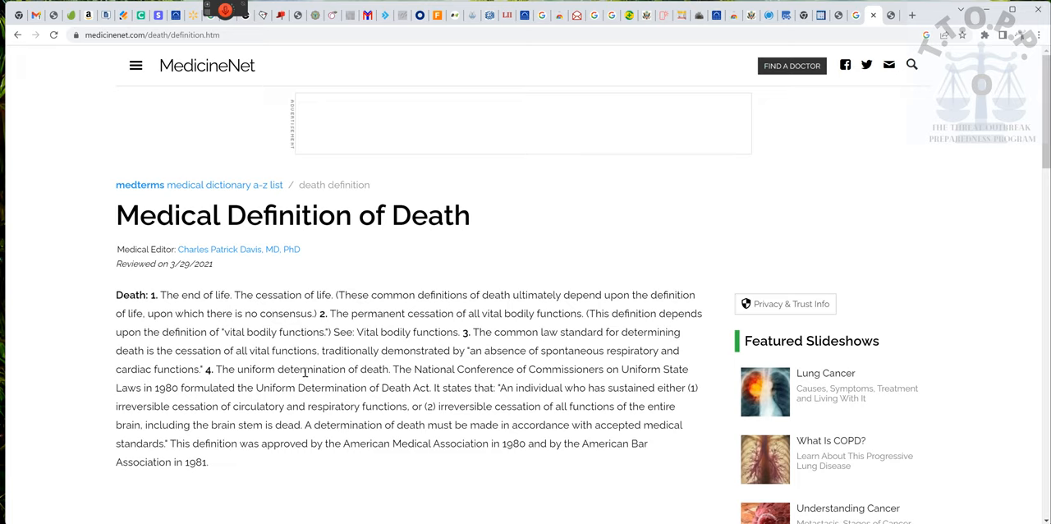
mouse_move(447, 283)
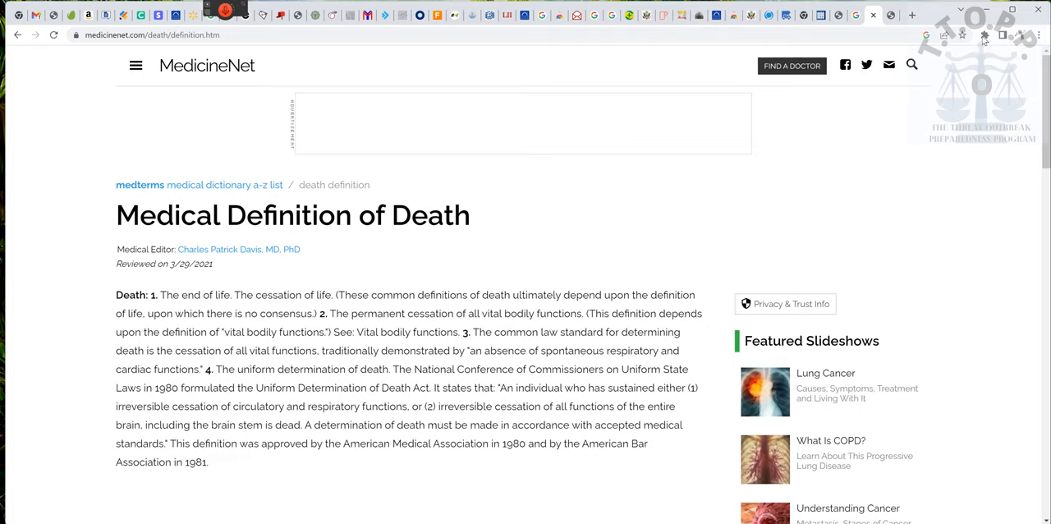
mouse_move(995, 8)
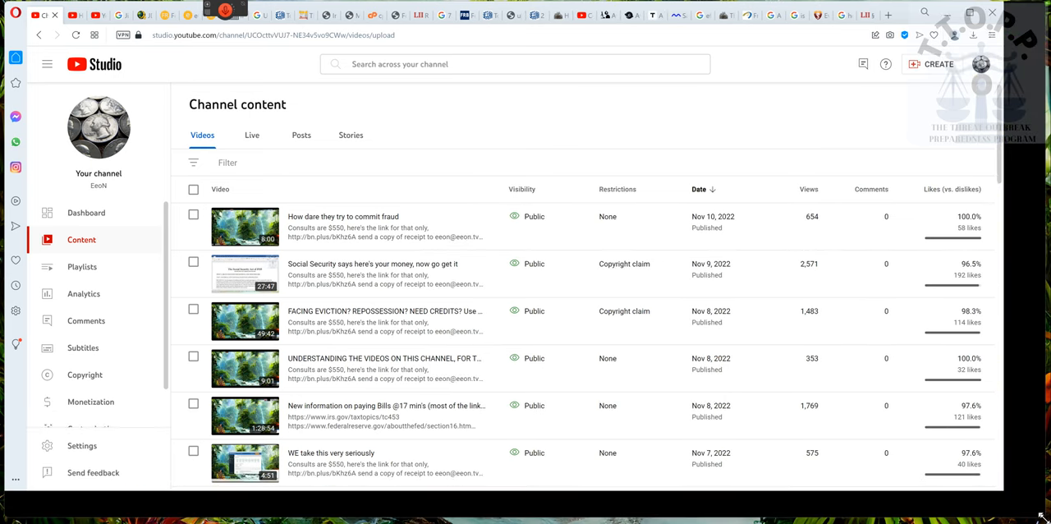
Step: Scroll down the YouTube Studio Content > Videos list
scroll(down, 3)
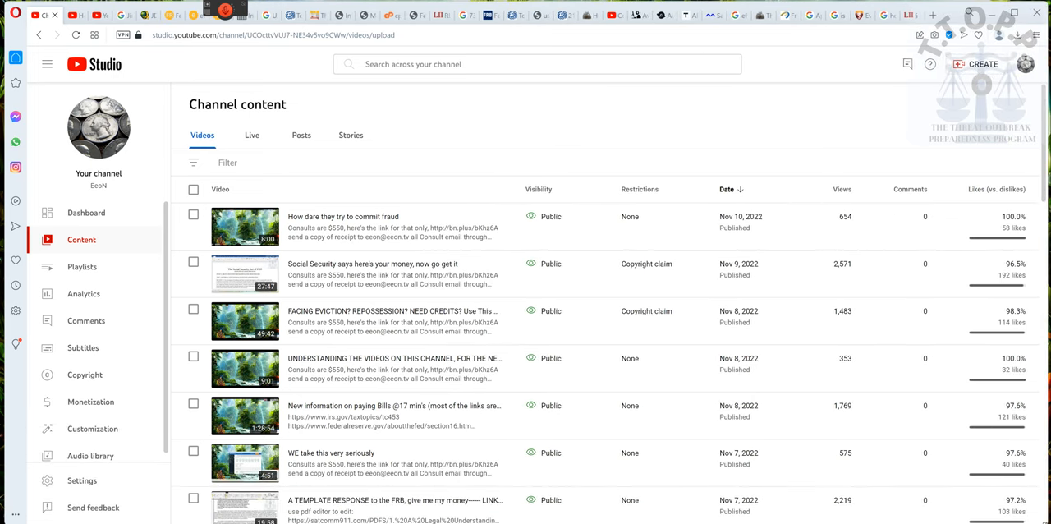